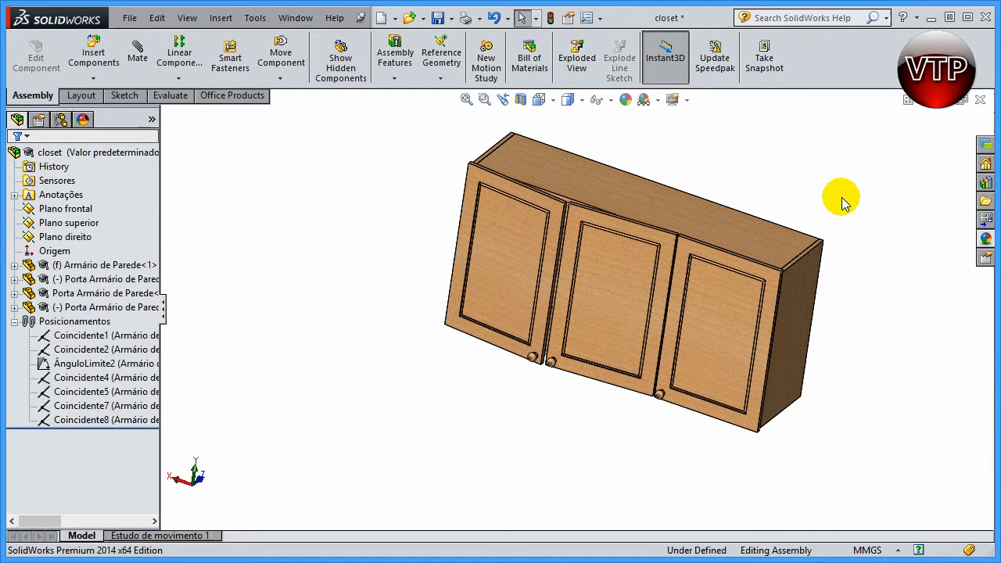
mouse_move(838, 201)
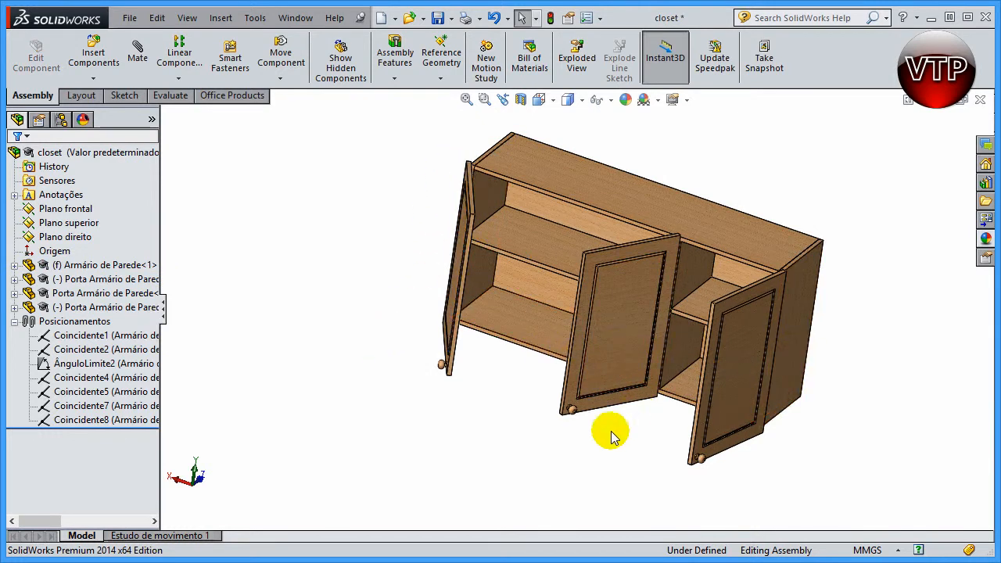
mouse_move(554, 295)
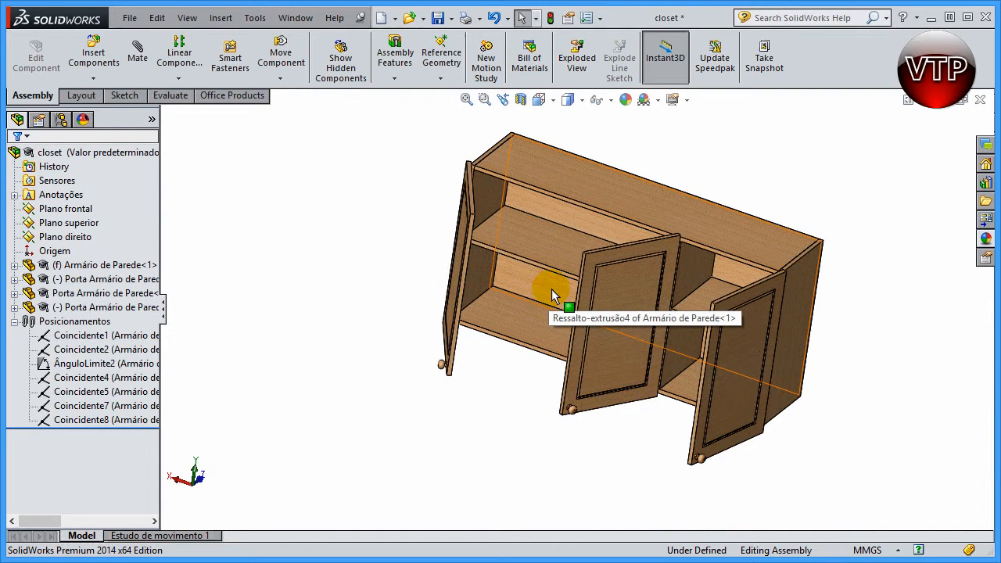
Swing the left door out at an angle and open the middle and right doors wide
drag(552, 295, 551, 383)
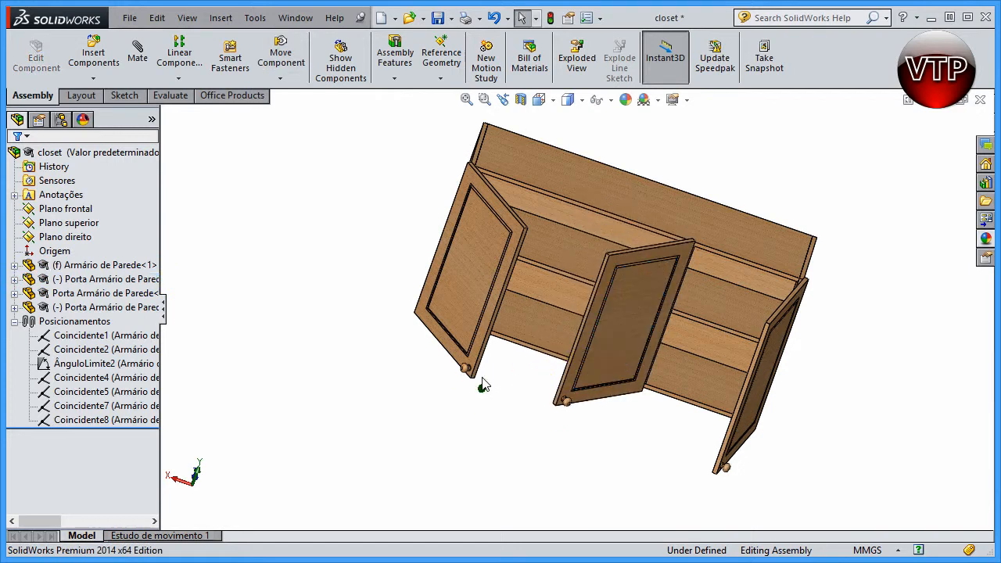
mouse_move(471, 295)
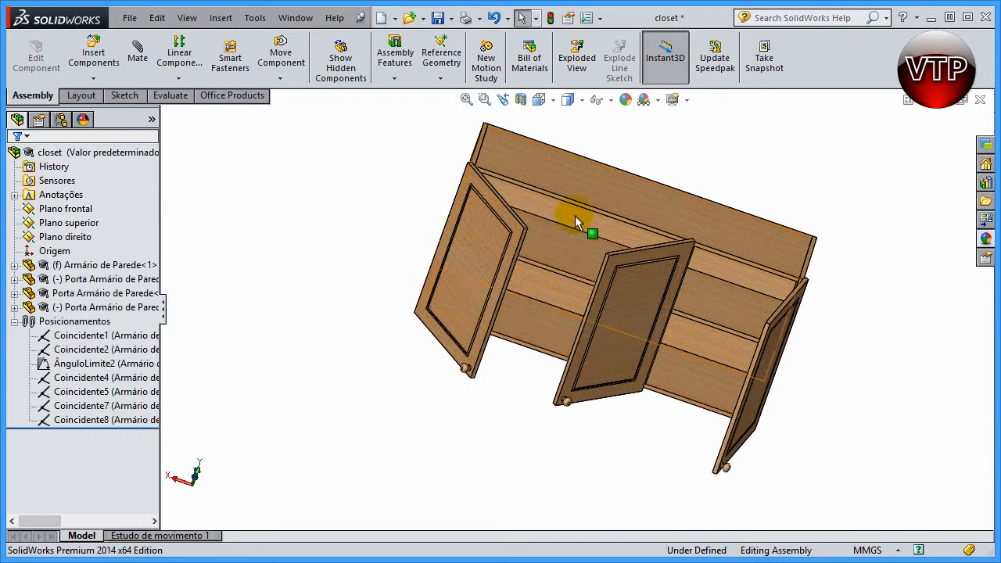
mouse_move(508, 391)
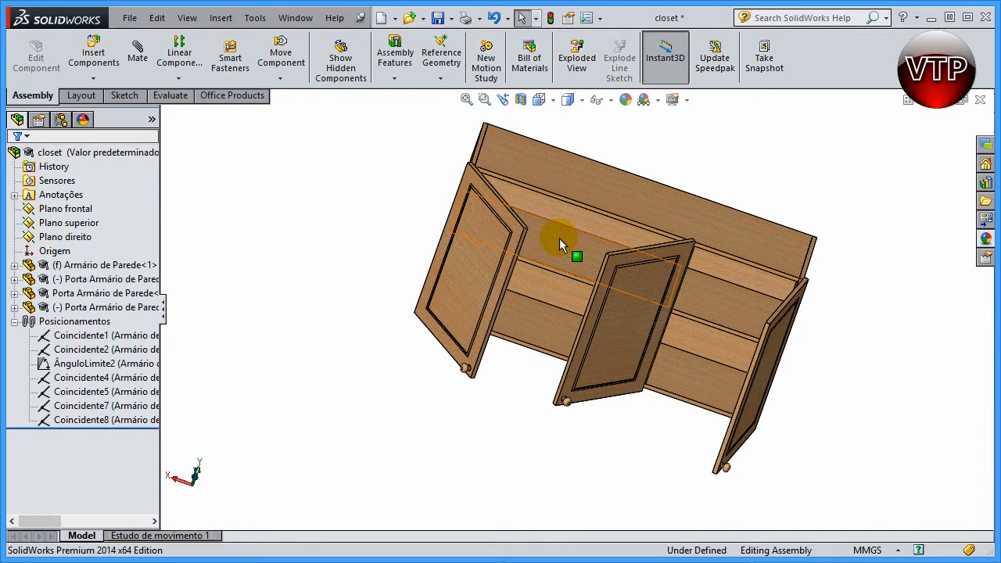
mouse_move(598, 305)
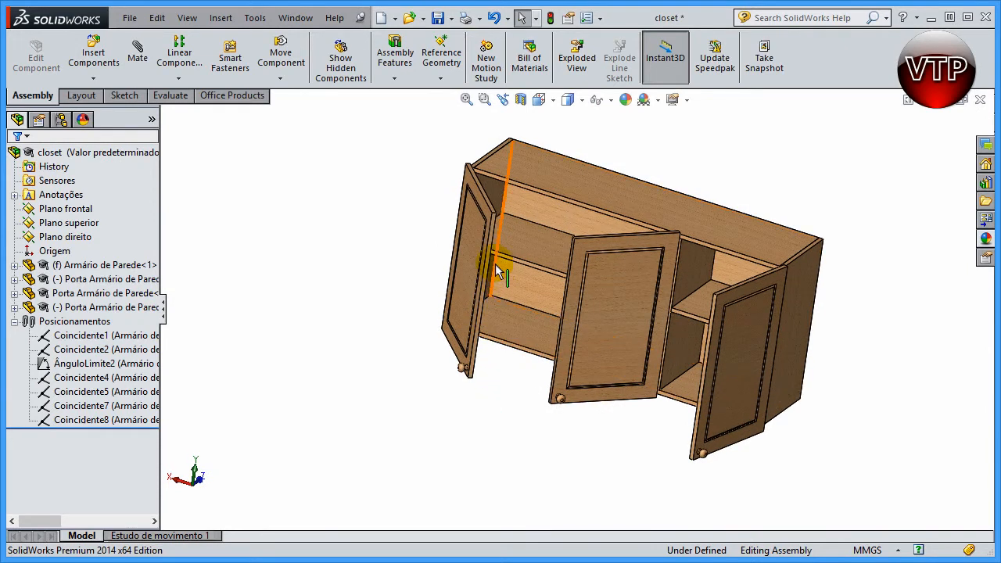
mouse_move(499, 271)
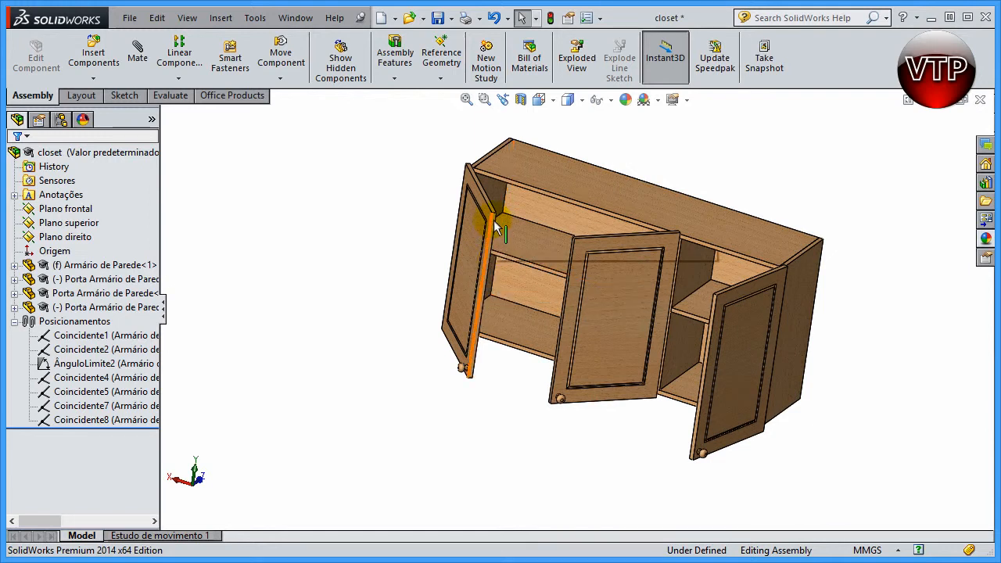
mouse_move(574, 242)
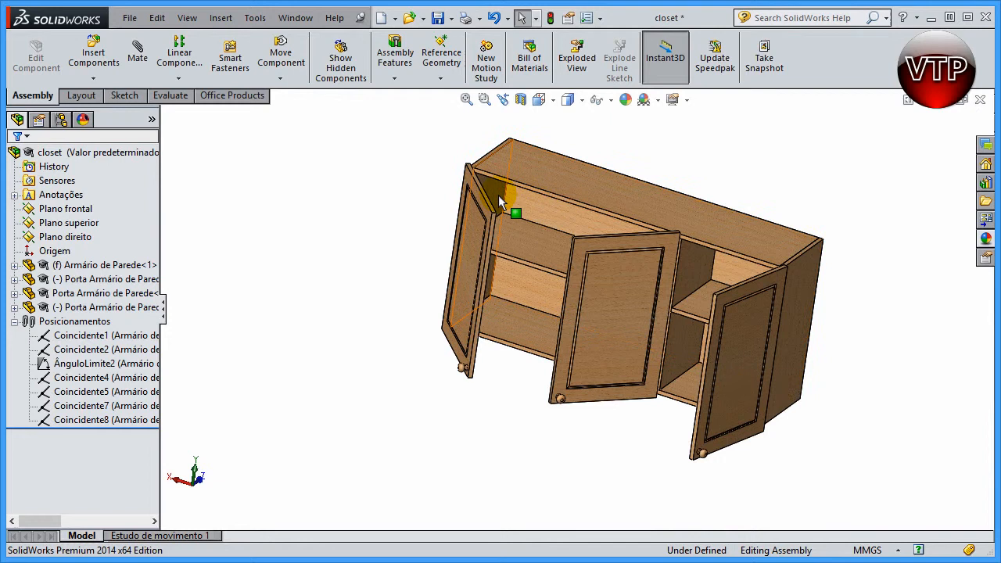
drag(501, 195, 531, 422)
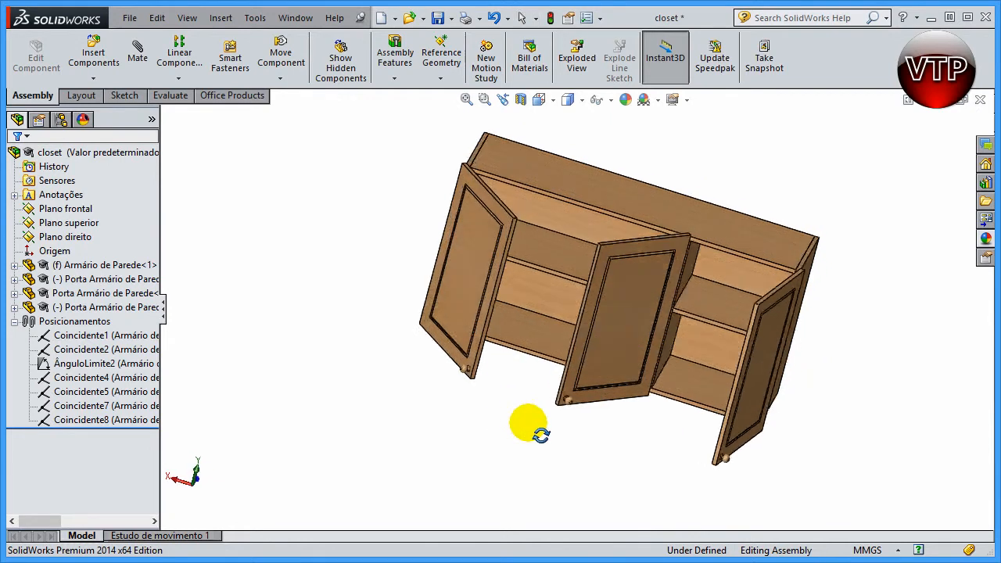
drag(528, 427, 661, 266)
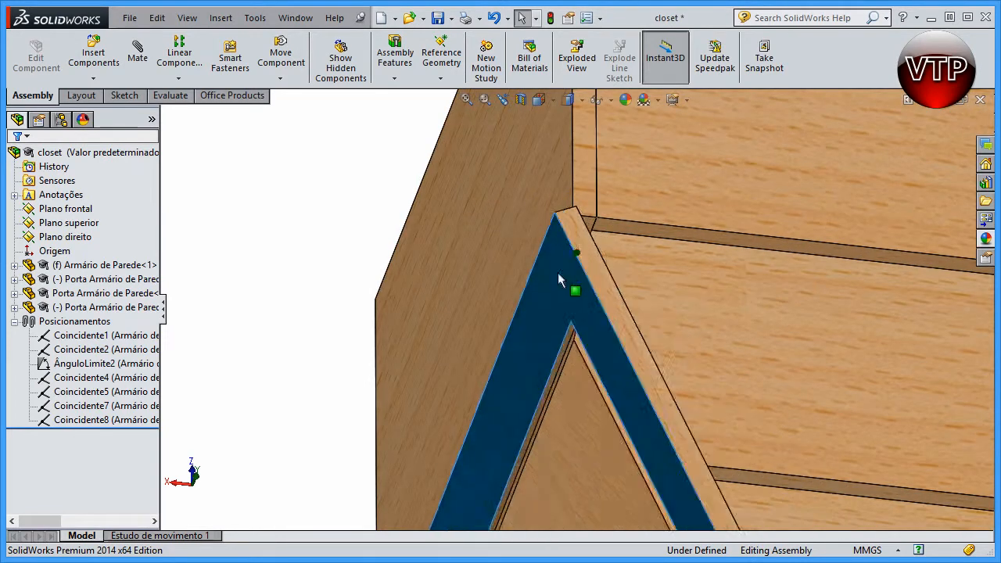
click(575, 242)
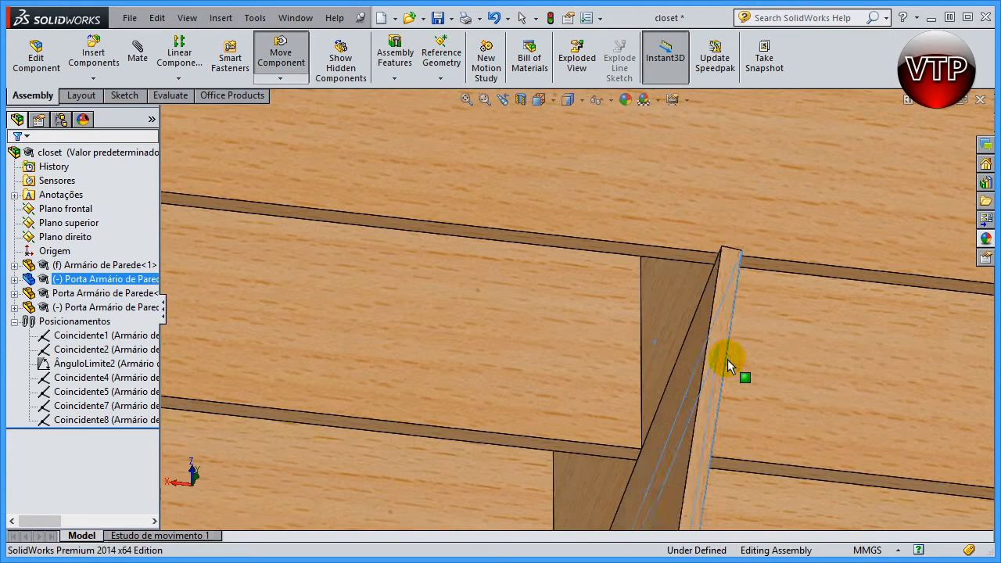
click(727, 365)
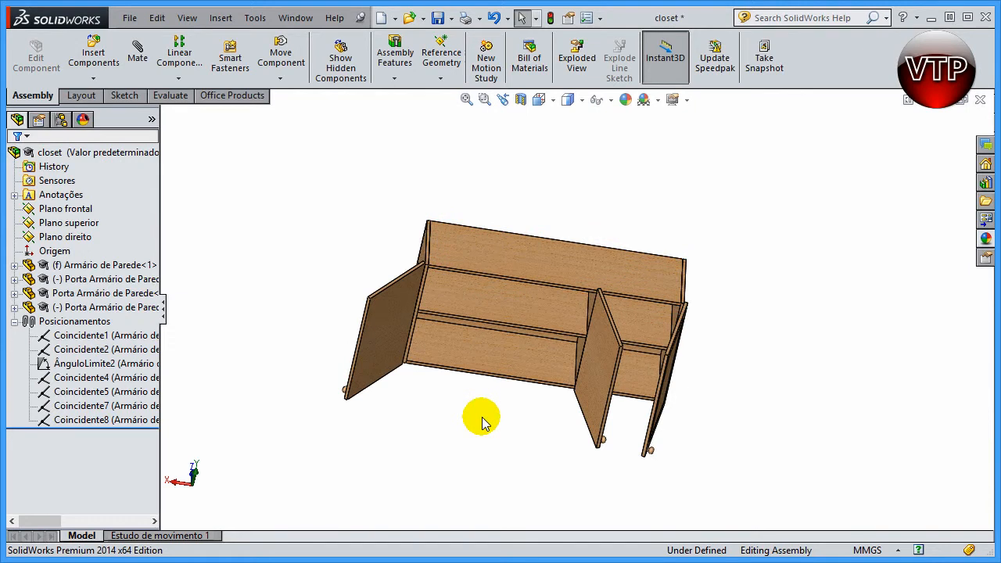
mouse_move(489, 436)
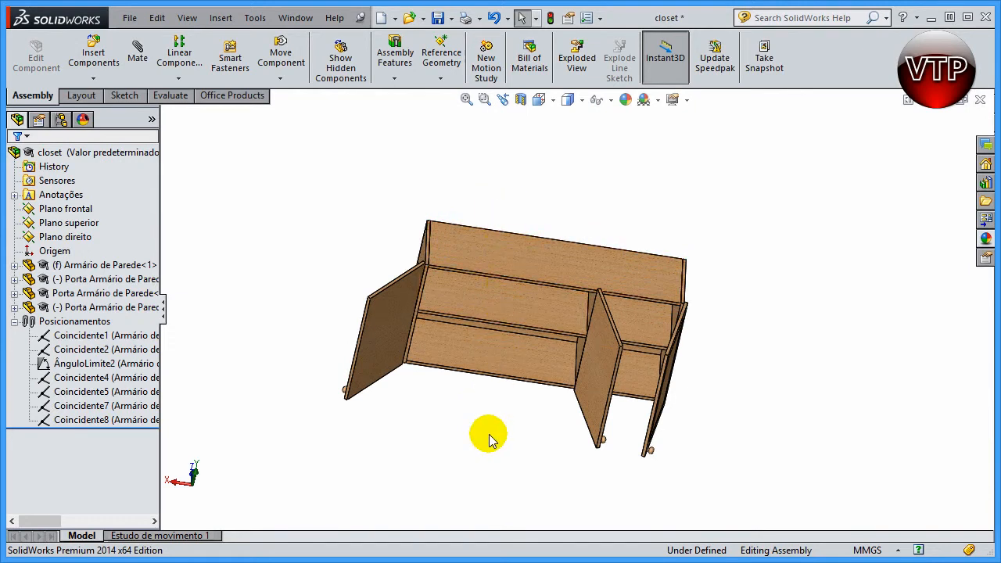
click(384, 352)
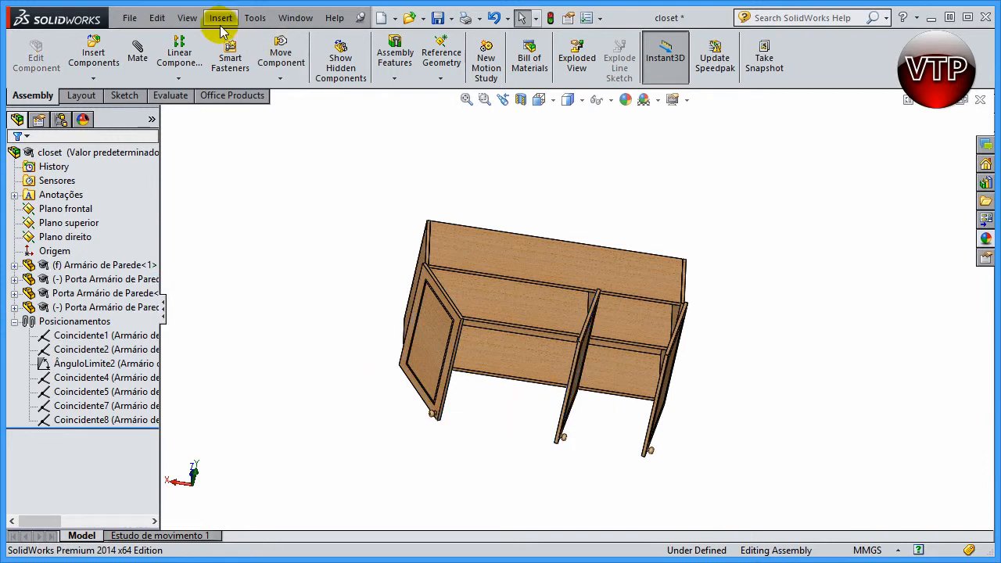
Create a Mid Plane reference plane, PLANE3, between two faces of the cabinet
click(221, 17)
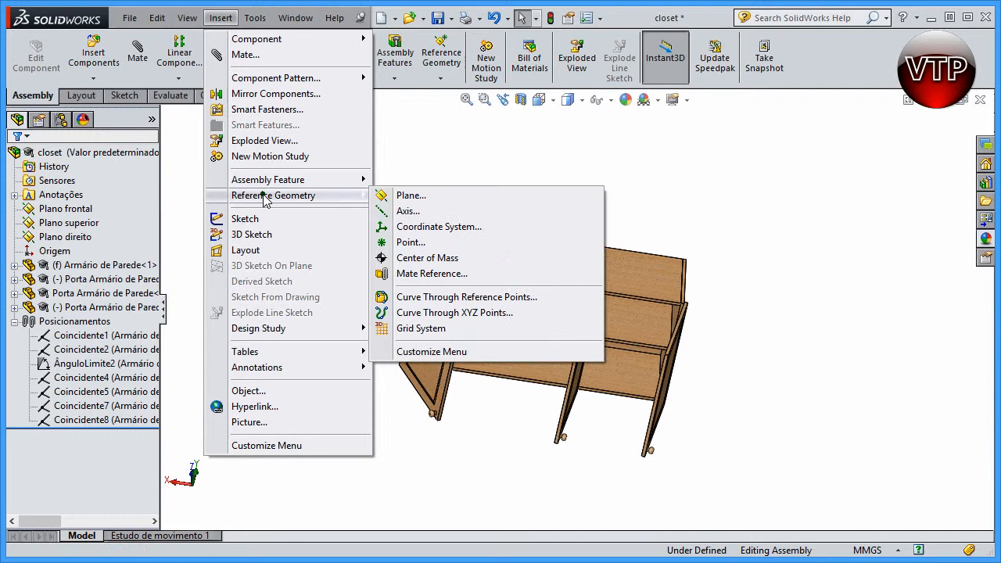
click(411, 195)
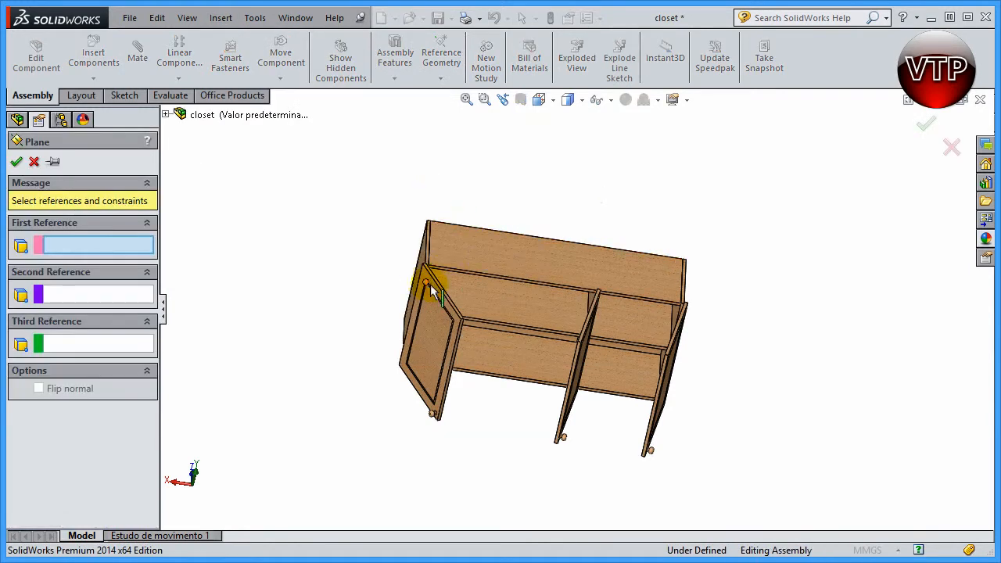
click(442, 293)
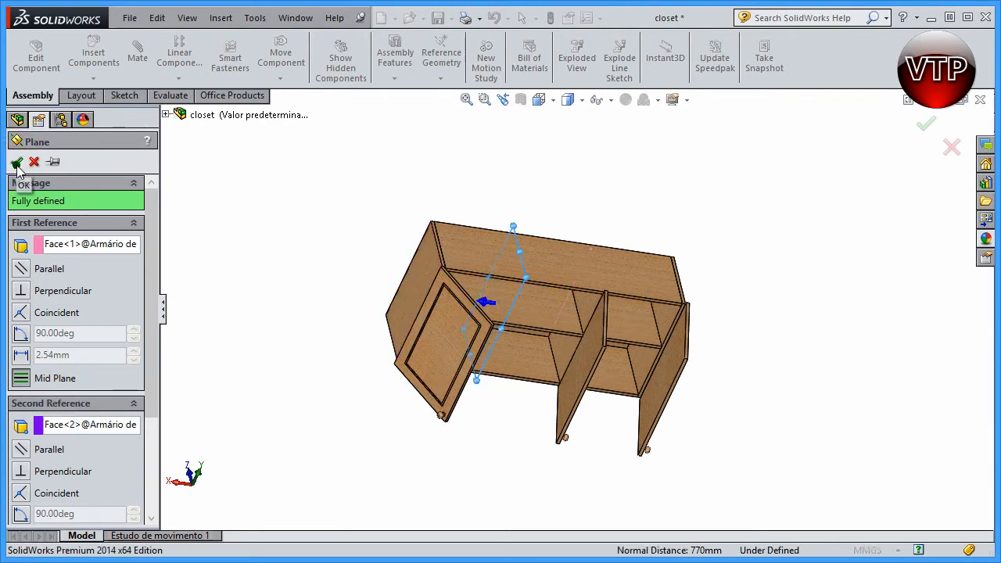
click(17, 162)
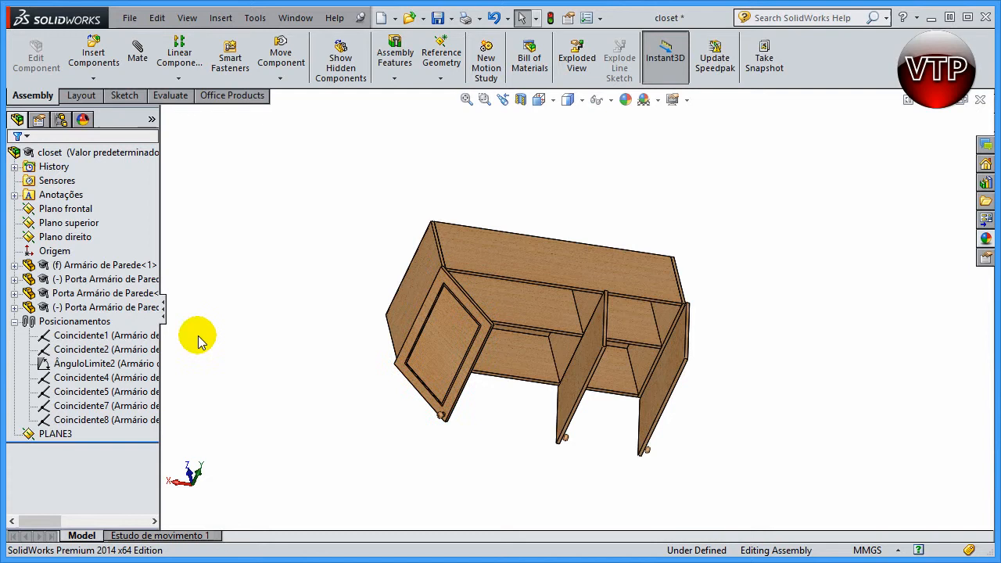
mouse_move(180, 350)
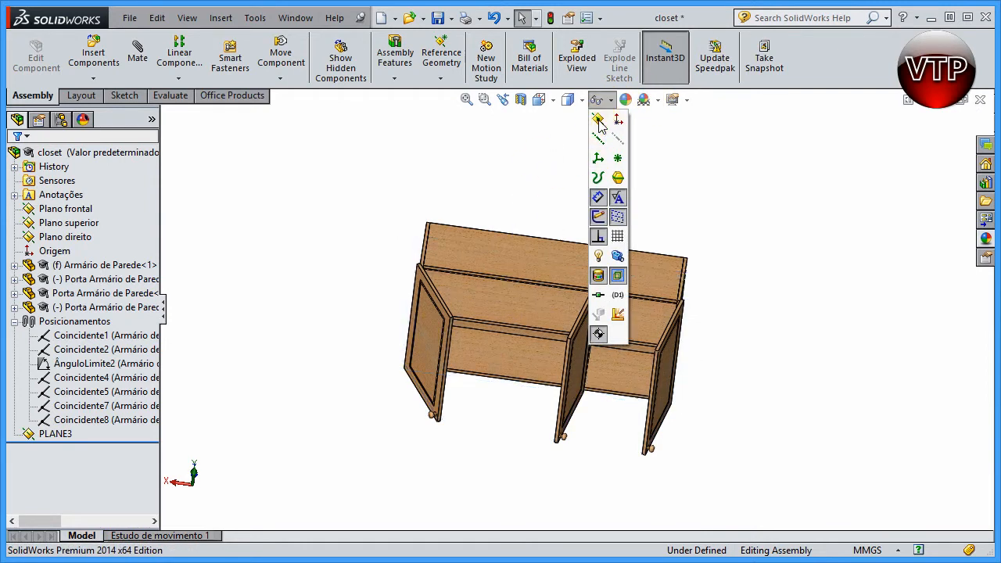
Toggle plane display so PLANE3 is hidden in the graphics view
click(520, 301)
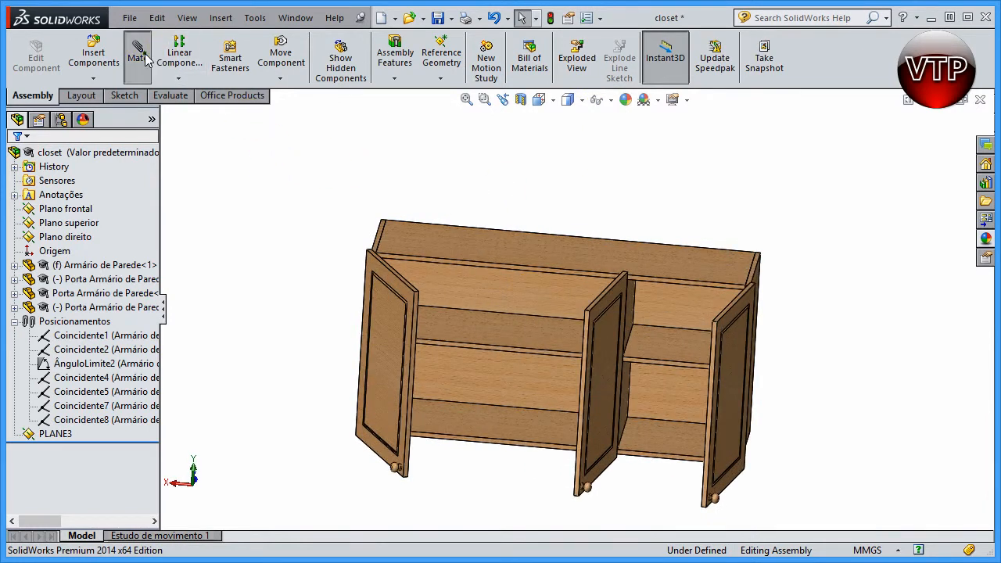
Start a new mate using the Symmetric advanced mate, with empty Entities to Mate
click(137, 54)
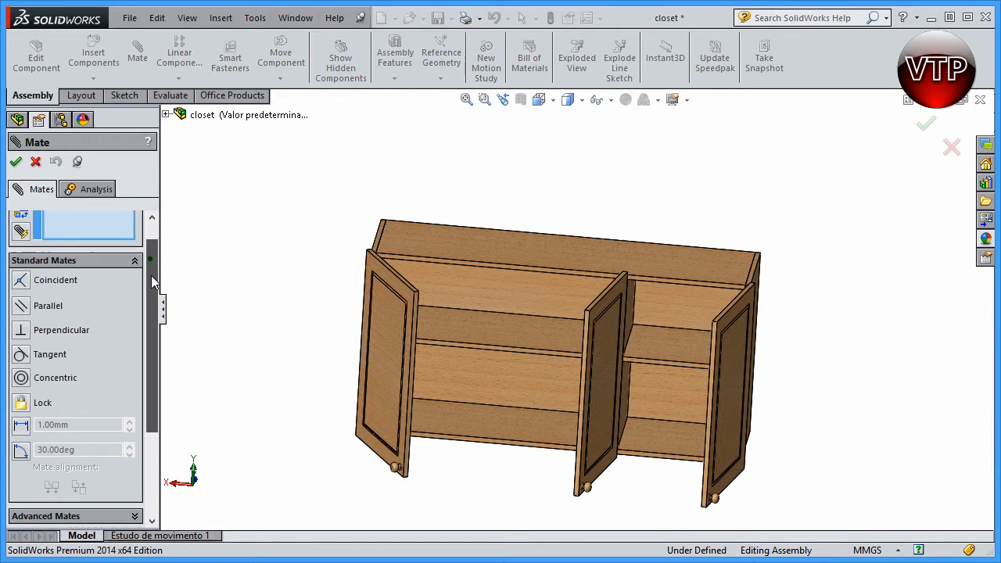
scroll(down, 3)
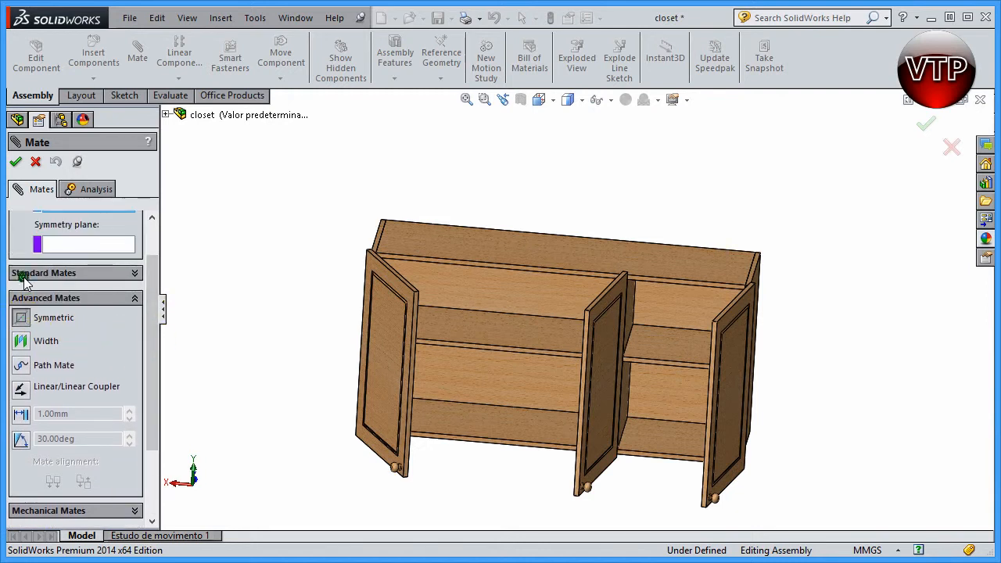
scroll(up, 3)
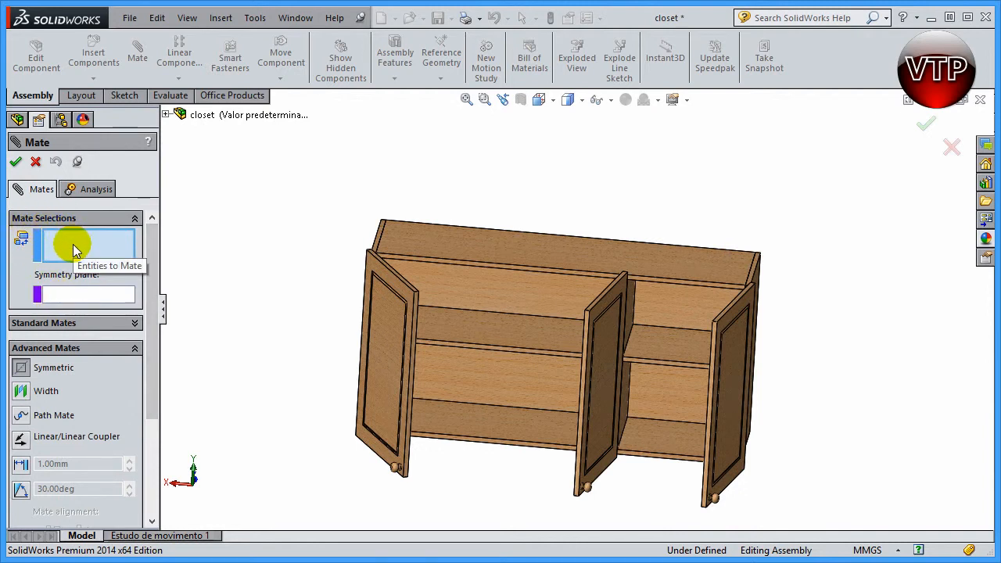
click(395, 324)
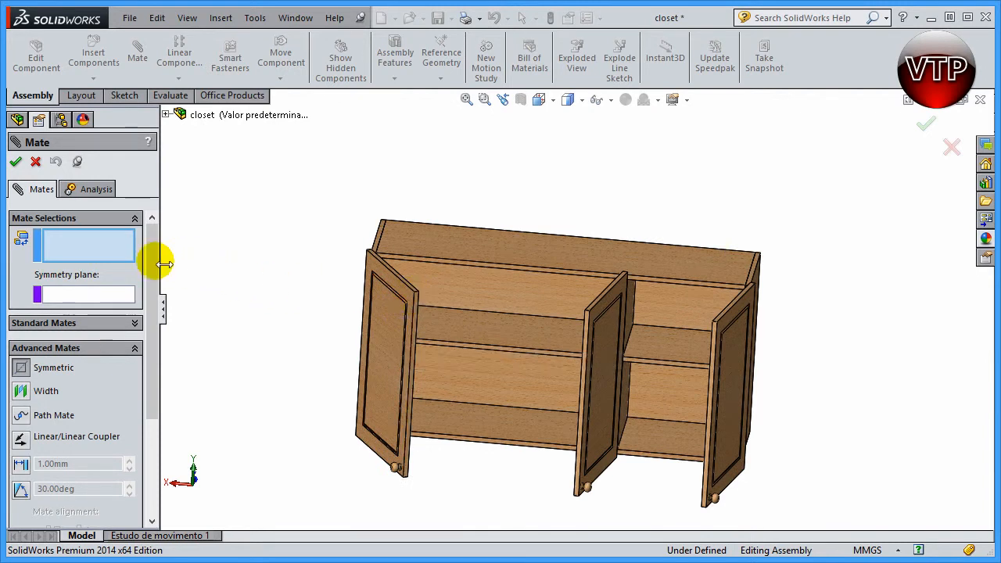
mouse_move(121, 279)
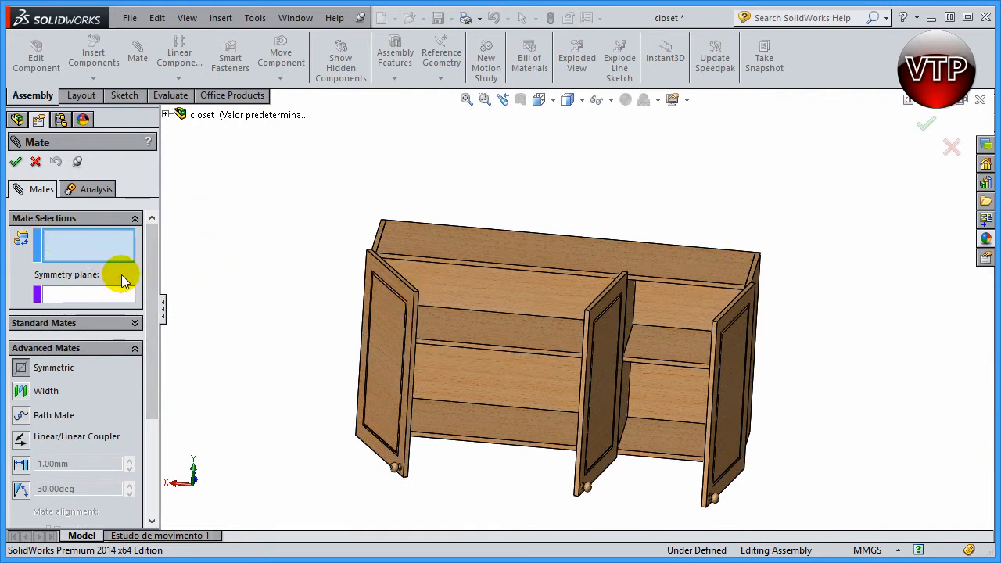
Mate the left and middle doors' top corners symmetric about PLANE3, creating Symmetric4
click(417, 313)
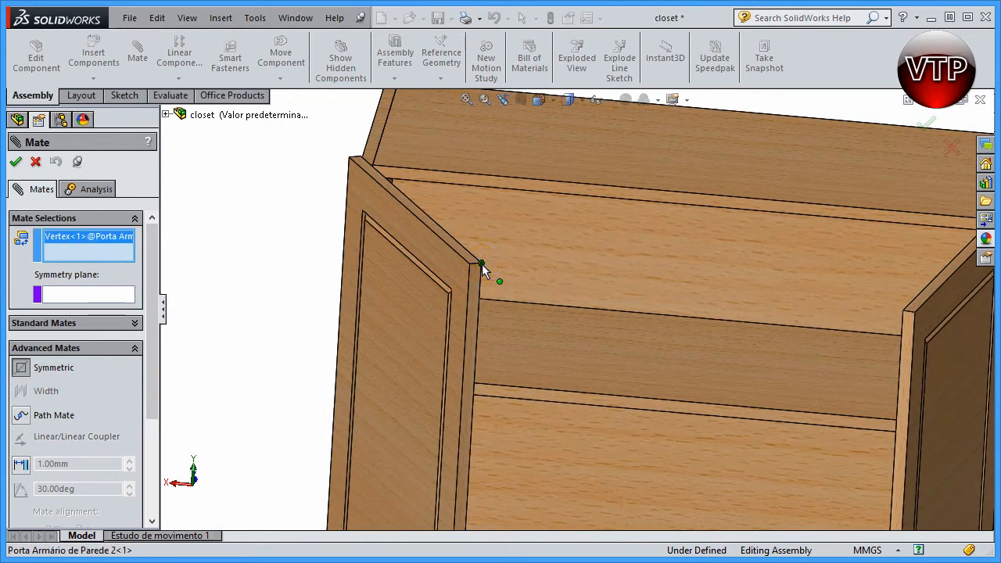
click(903, 307)
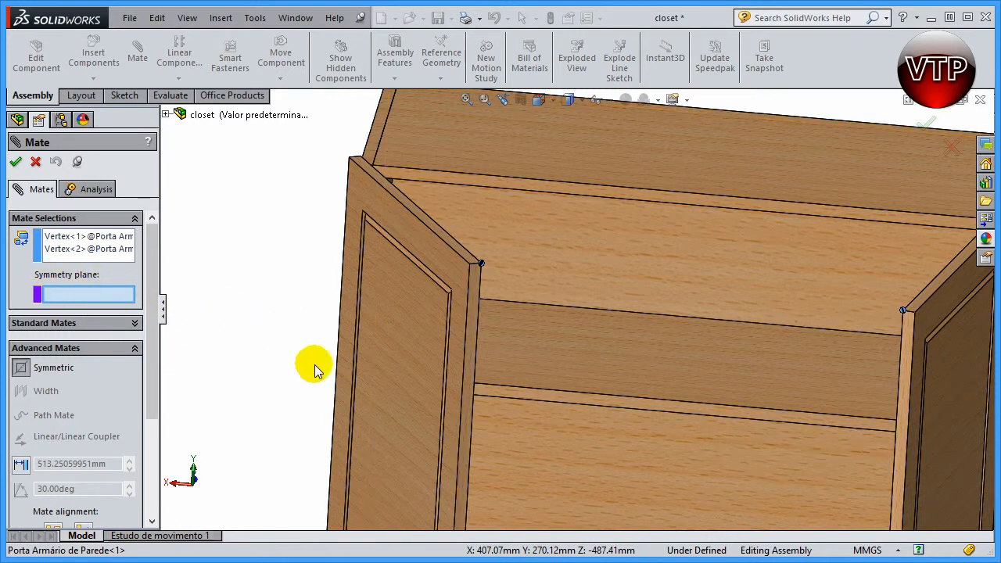
click(165, 114)
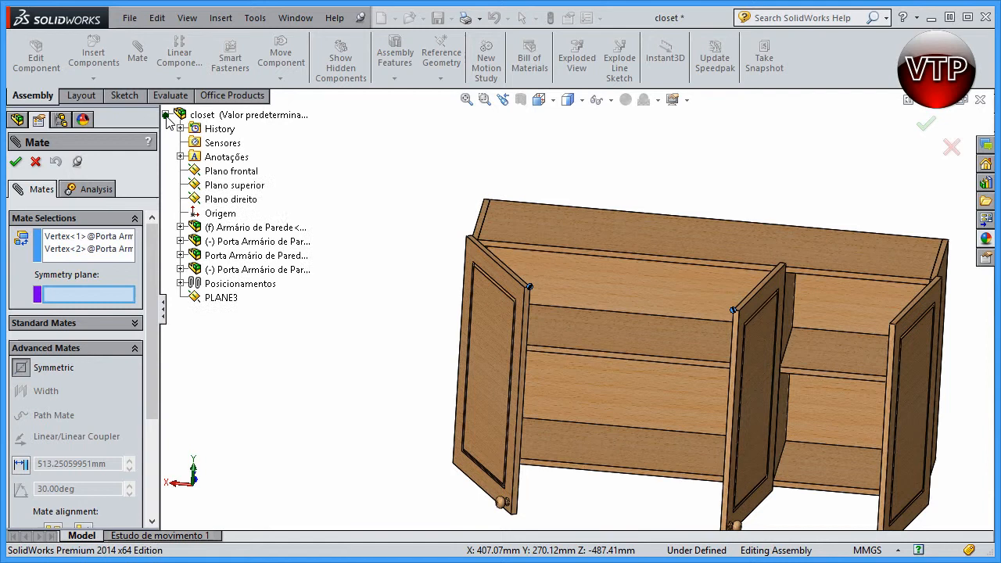
click(221, 297)
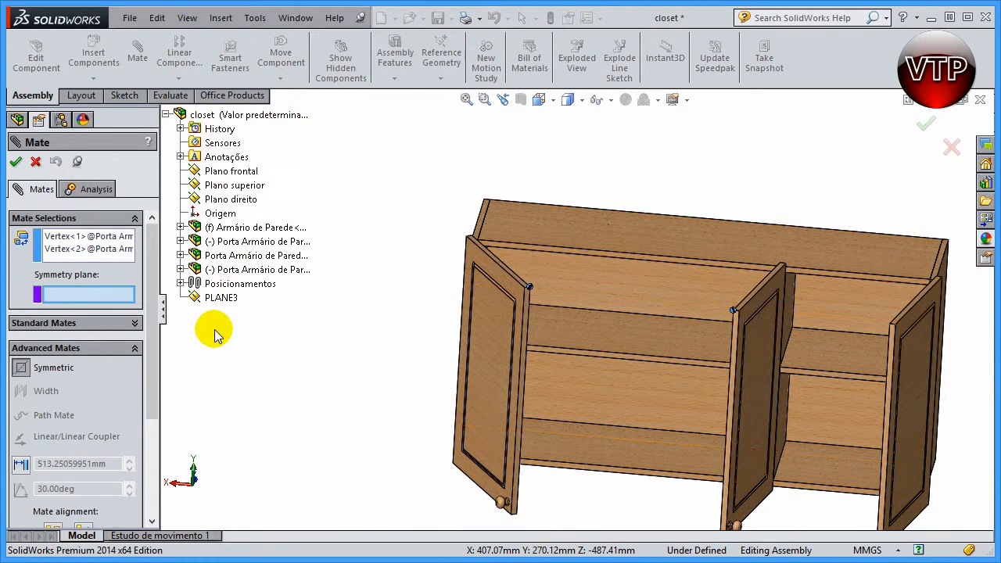
click(221, 297)
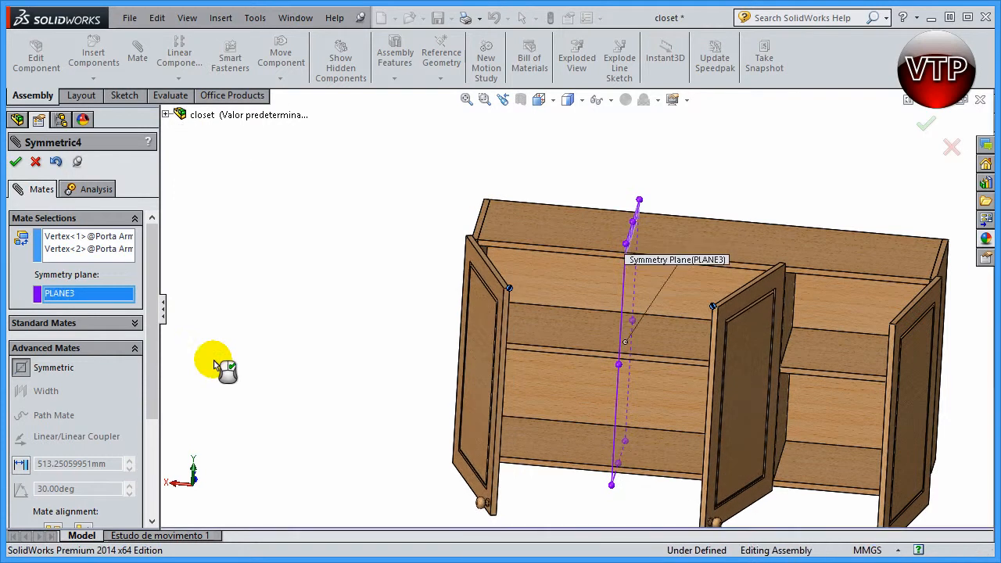
click(16, 162)
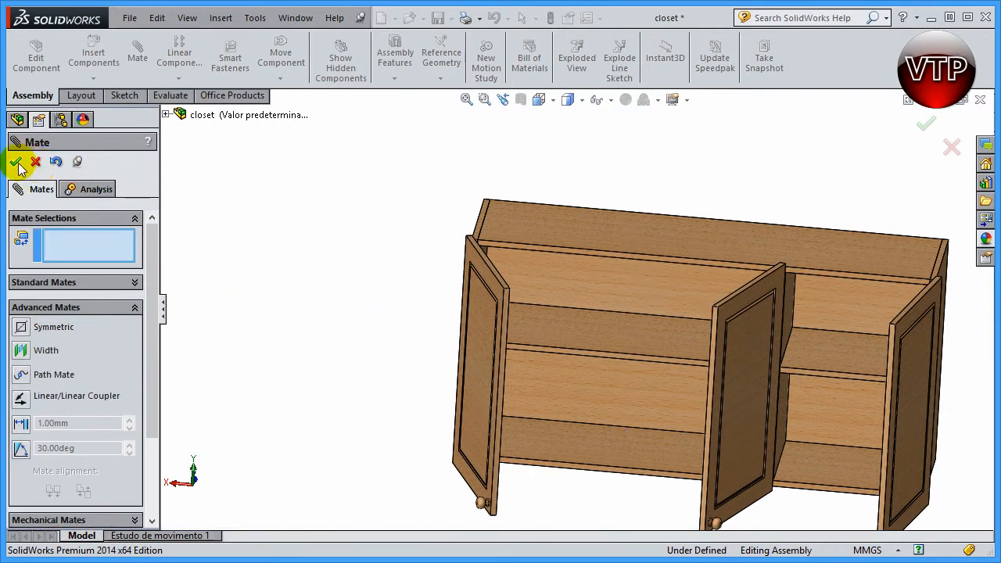
click(17, 162)
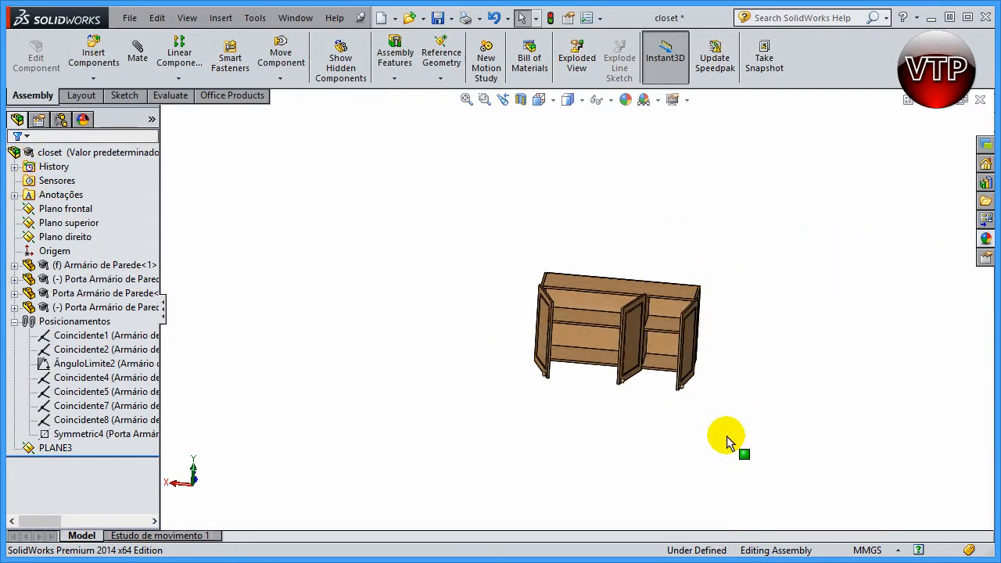
Drag the left and middle doors closed and open to confirm mirrored swinging, ending open
drag(727, 437, 631, 326)
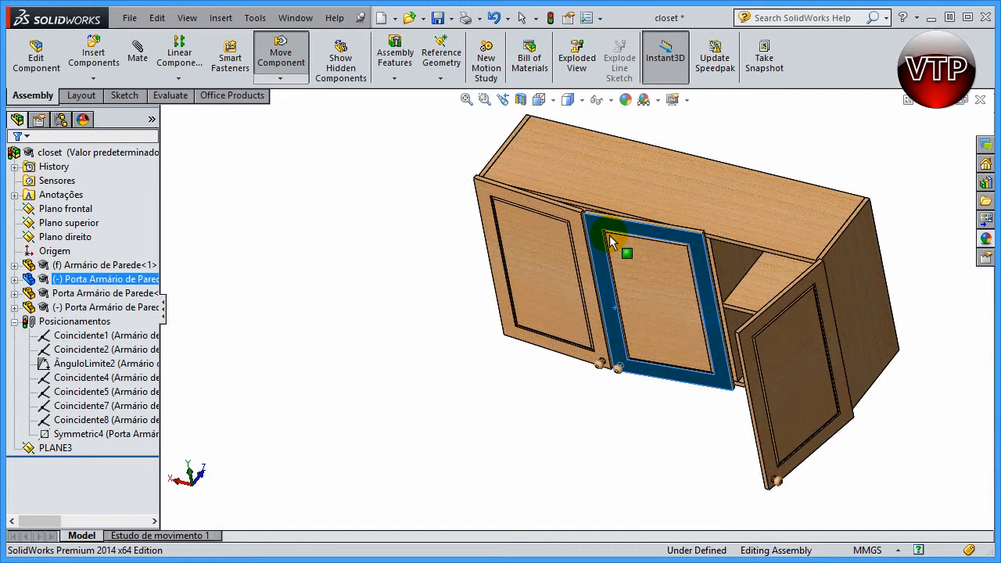
drag(618, 238, 629, 285)
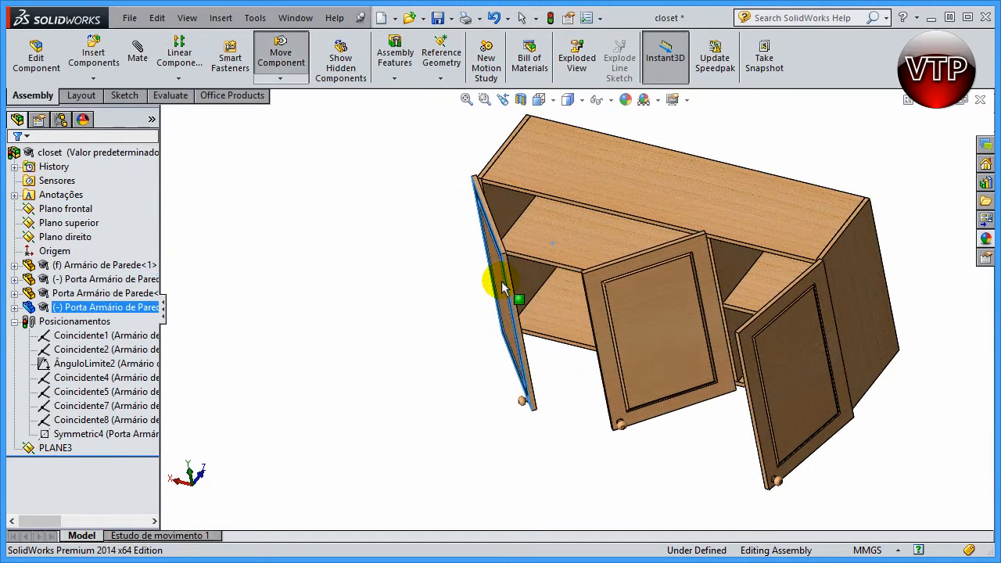
drag(504, 285, 559, 234)
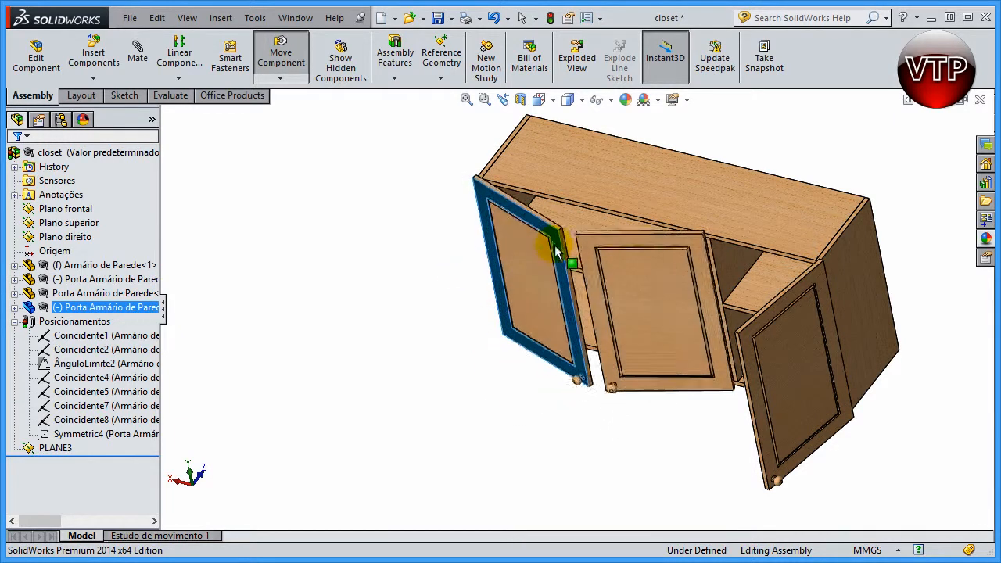
drag(555, 250, 461, 270)
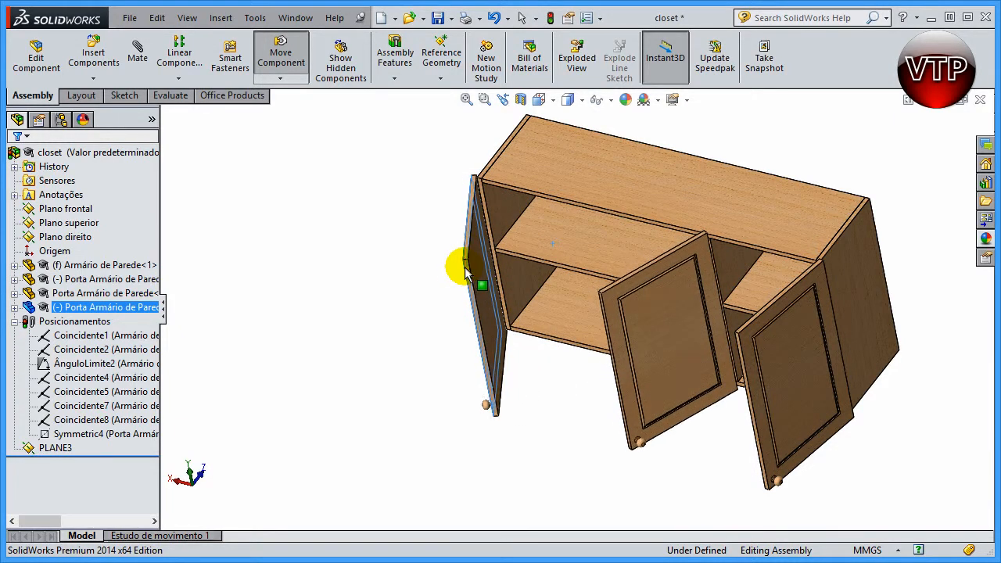
drag(480, 286, 578, 258)
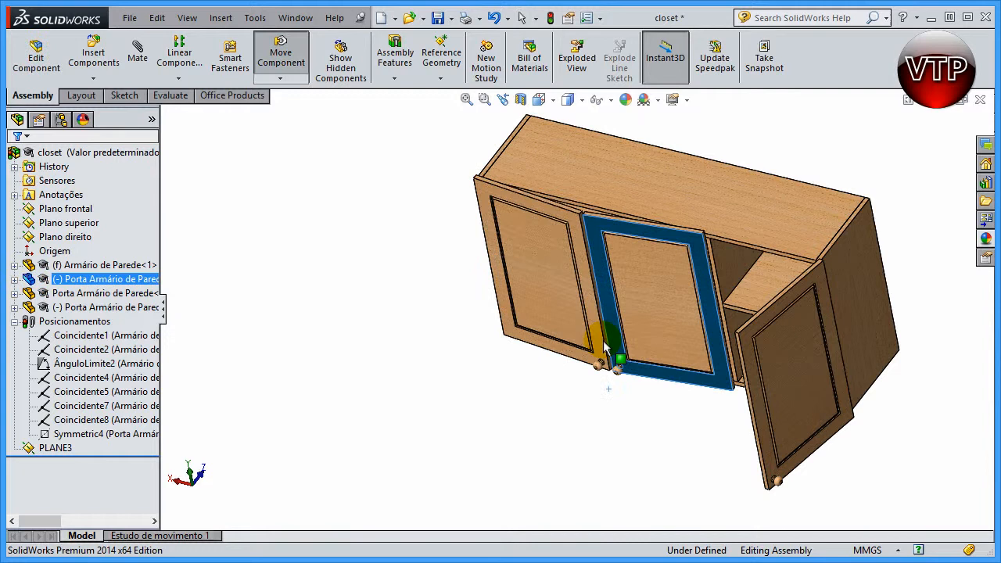
drag(608, 344, 608, 403)
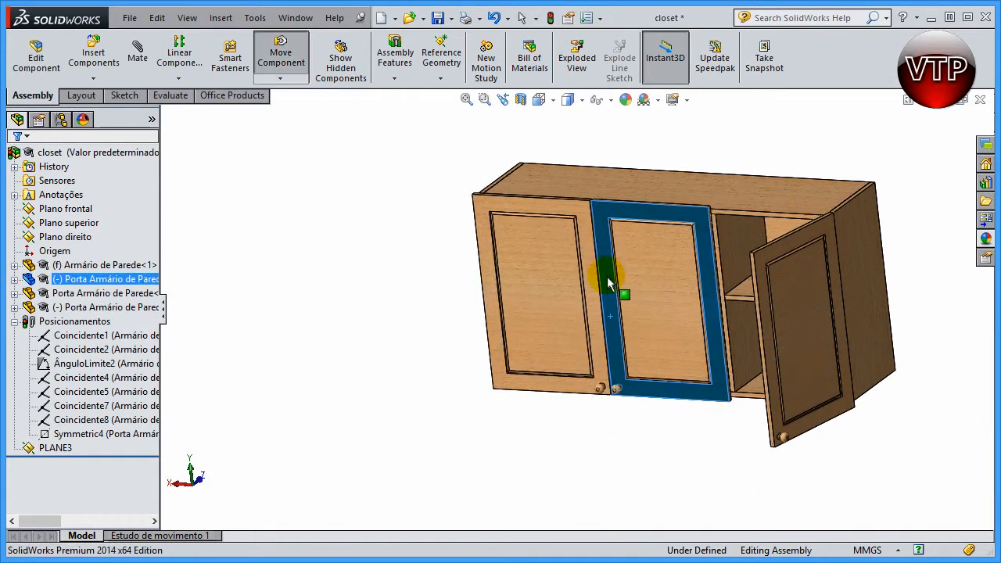
drag(617, 289, 571, 460)
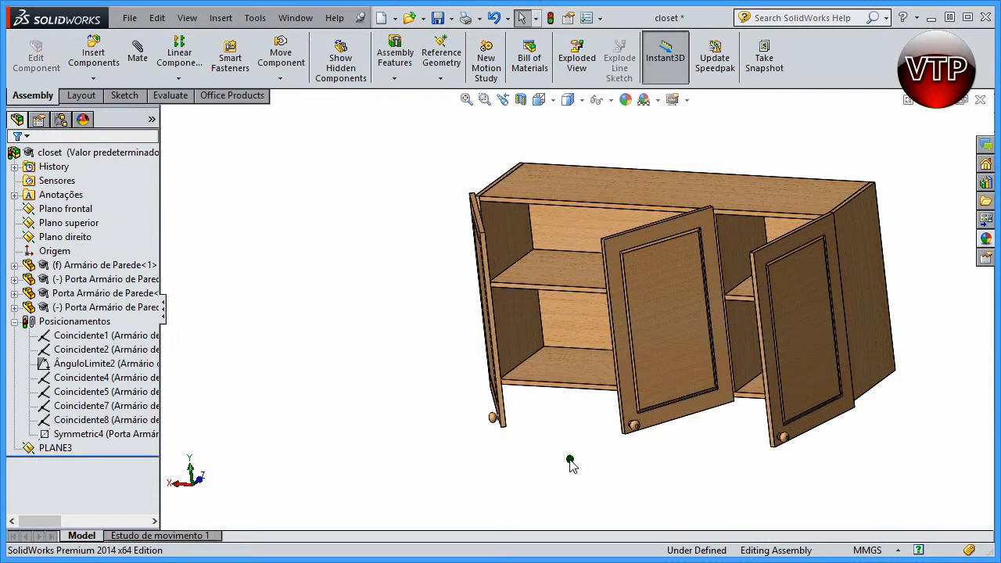